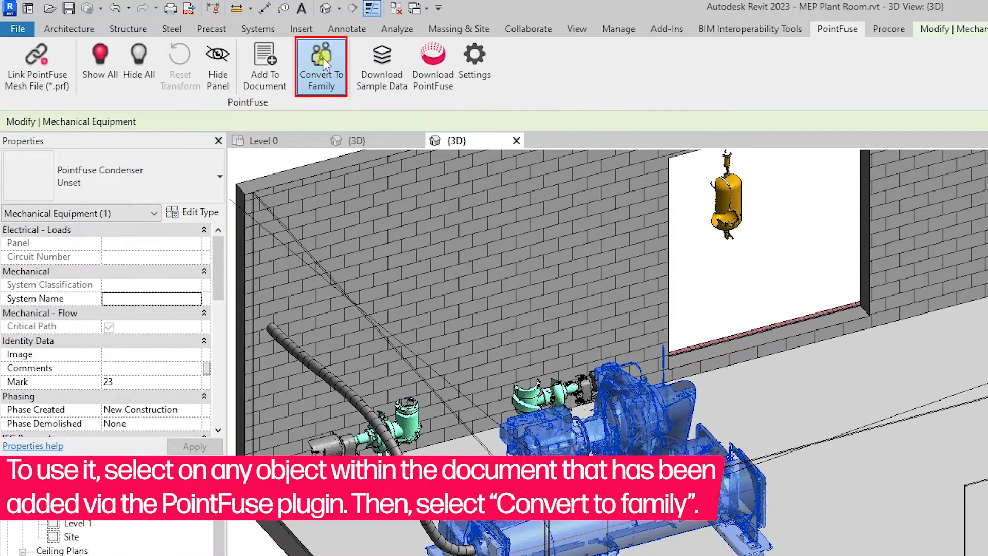
- Start Convert To Family for the selected PointFuse condenser mesh
click(321, 66)
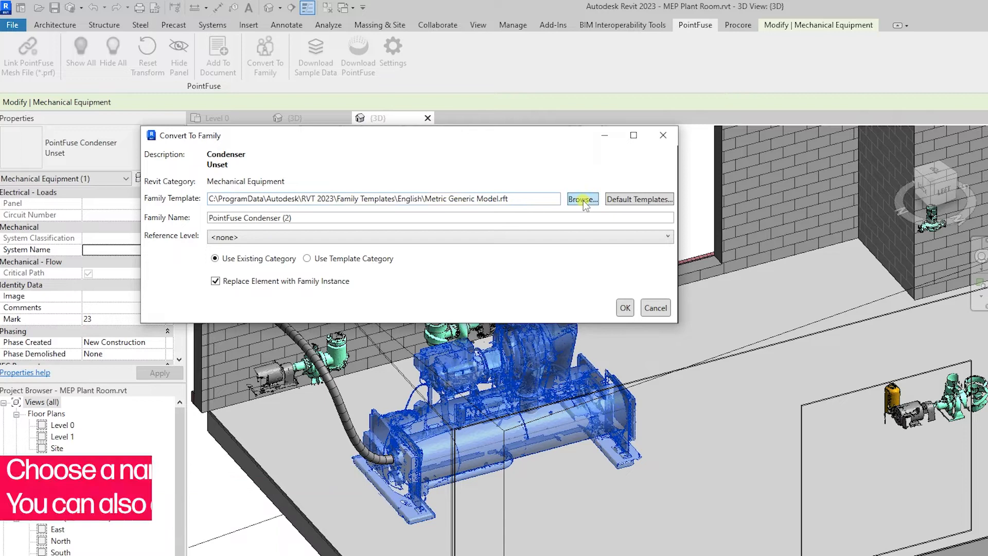
- Keep the Metric Generic Model template and set the reference level to Level 0
click(581, 199)
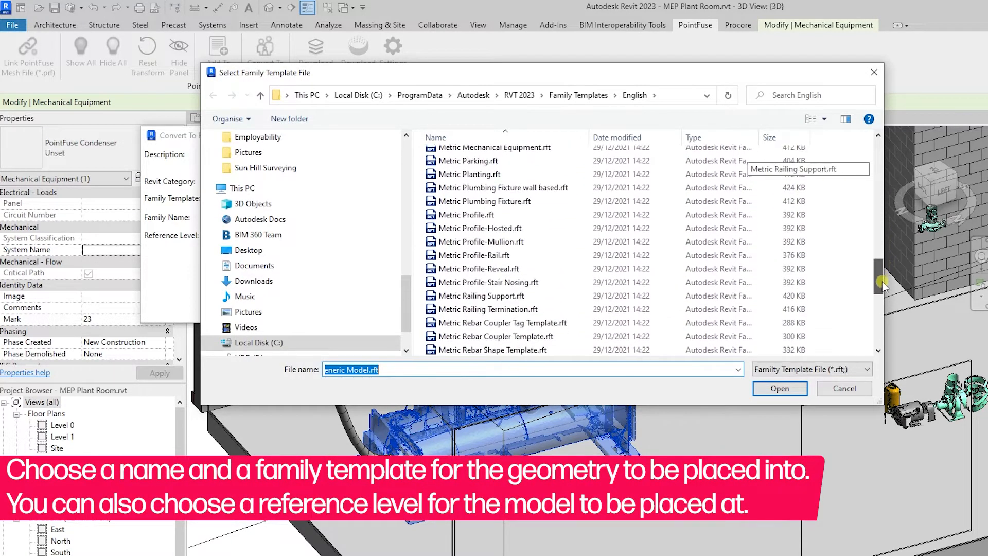
click(779, 388)
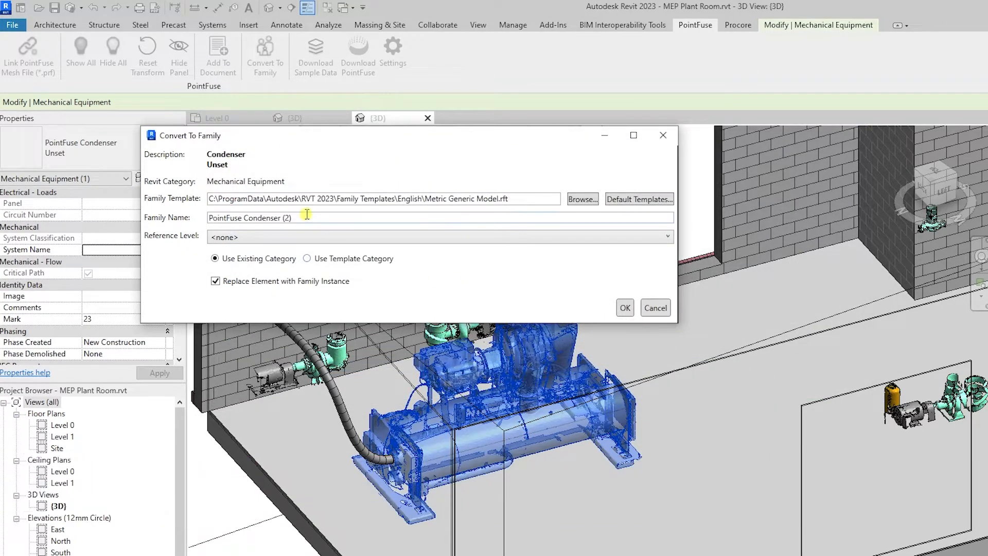
click(666, 236)
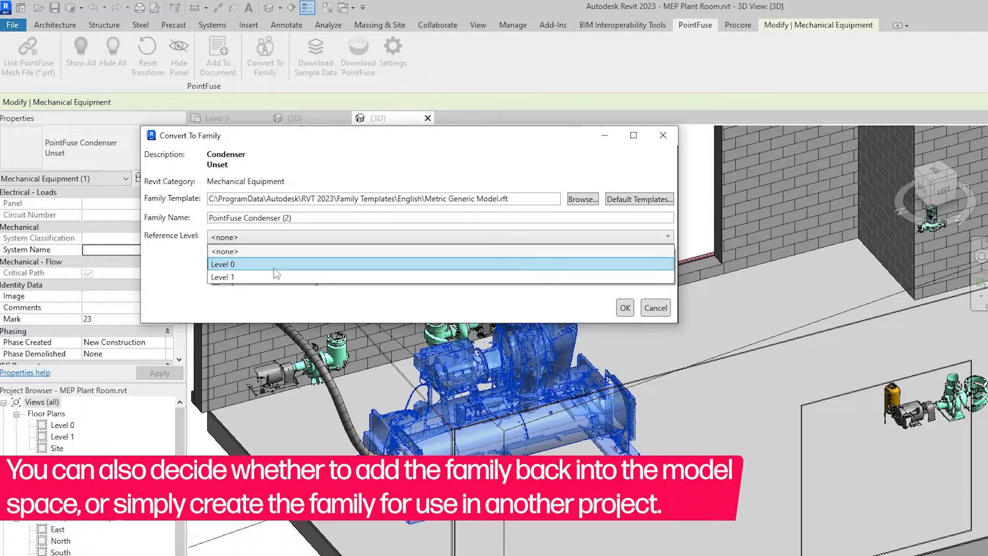
click(224, 265)
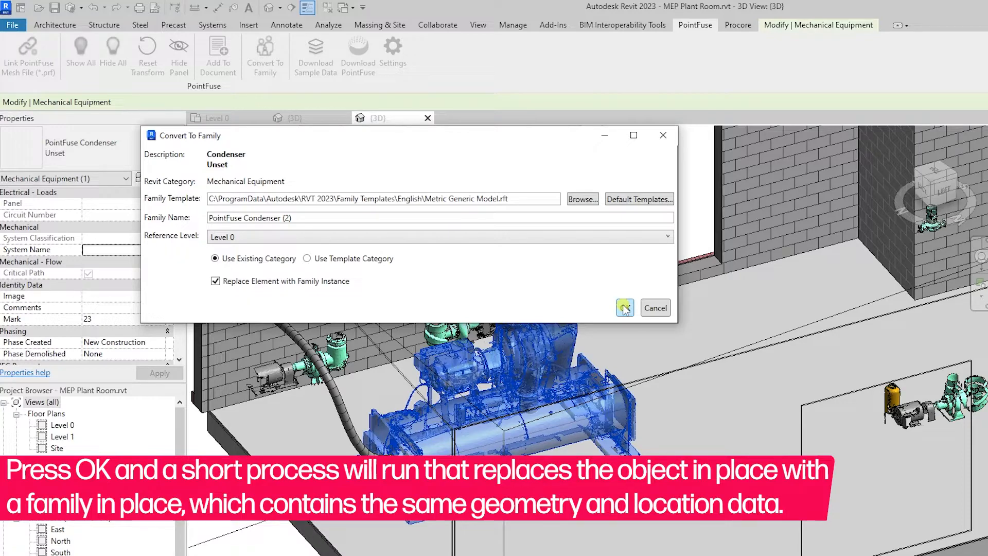
- Convert the mesh to the PointFuse Condenser family and save it as its own file
click(624, 308)
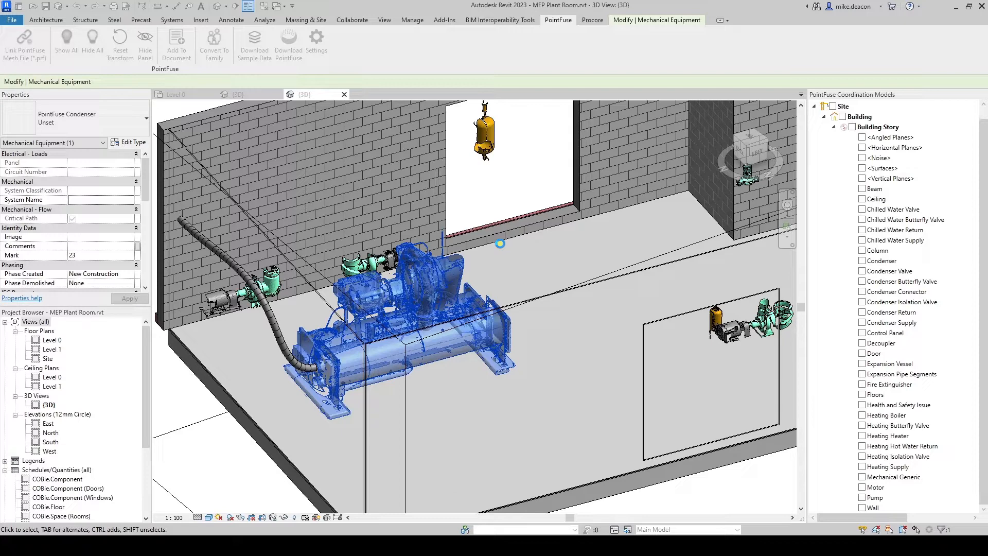
right_click(61, 424)
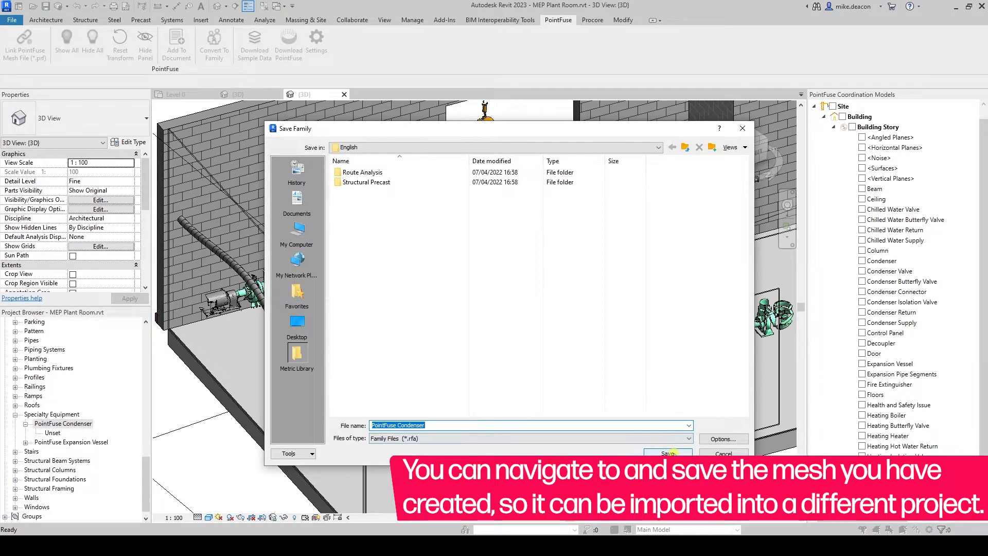
click(667, 453)
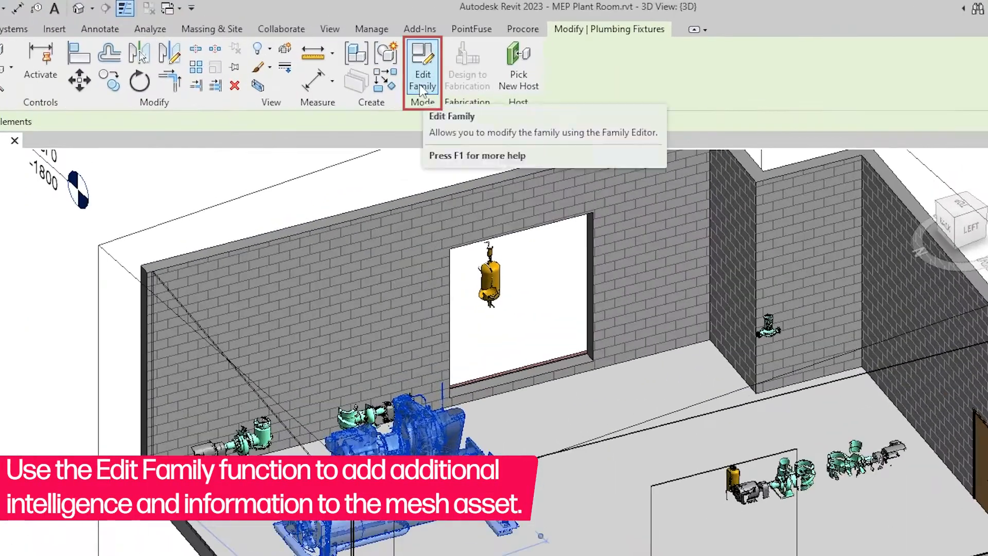
- Edit the PointFuse Condenser family in the family editor
click(422, 63)
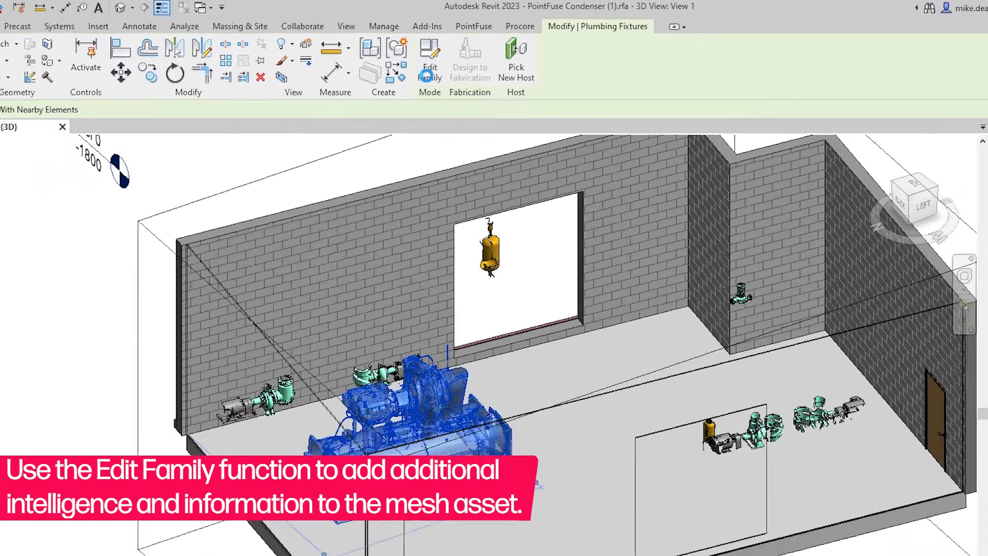
click(430, 60)
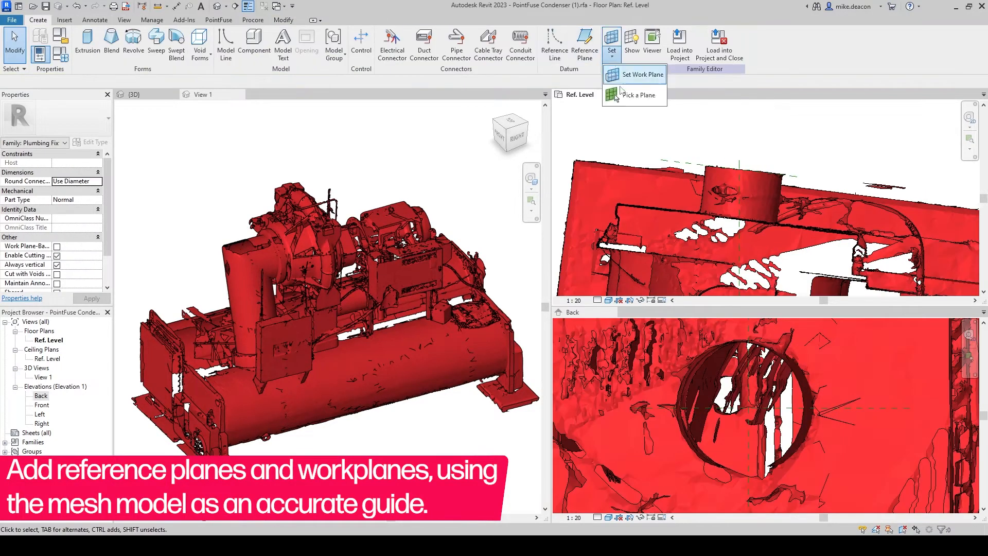
- Set the work plane to the Elevation: Back view for sketching the reference planes
click(638, 95)
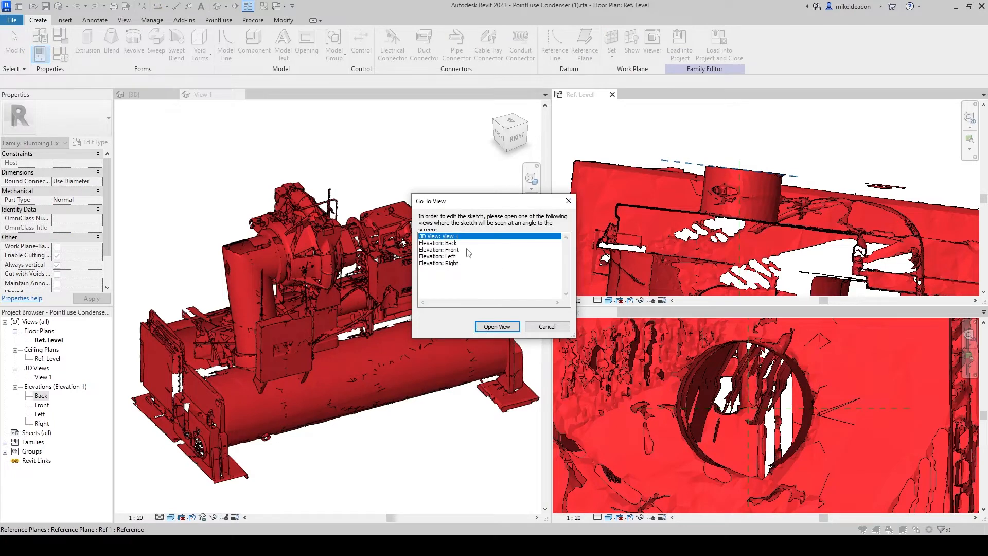
click(454, 243)
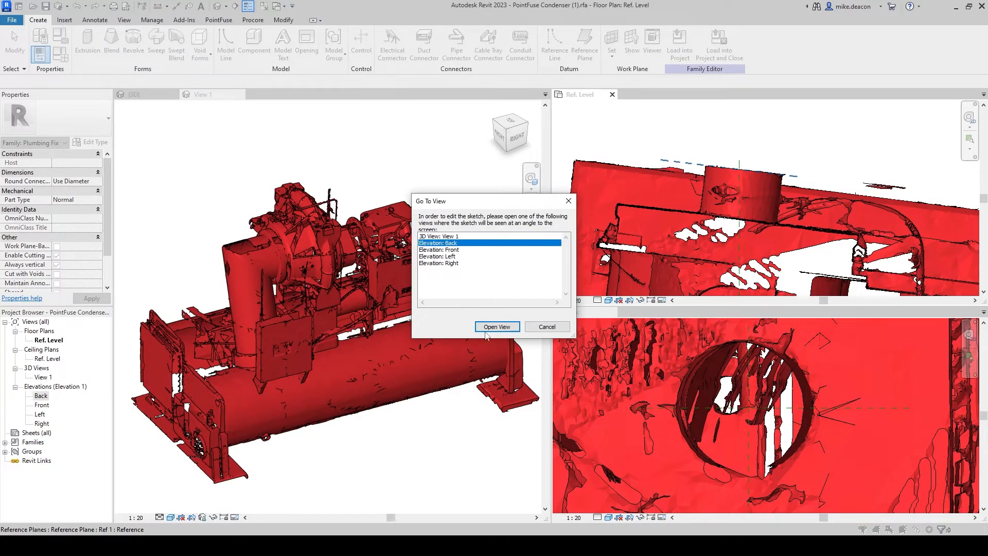
click(496, 327)
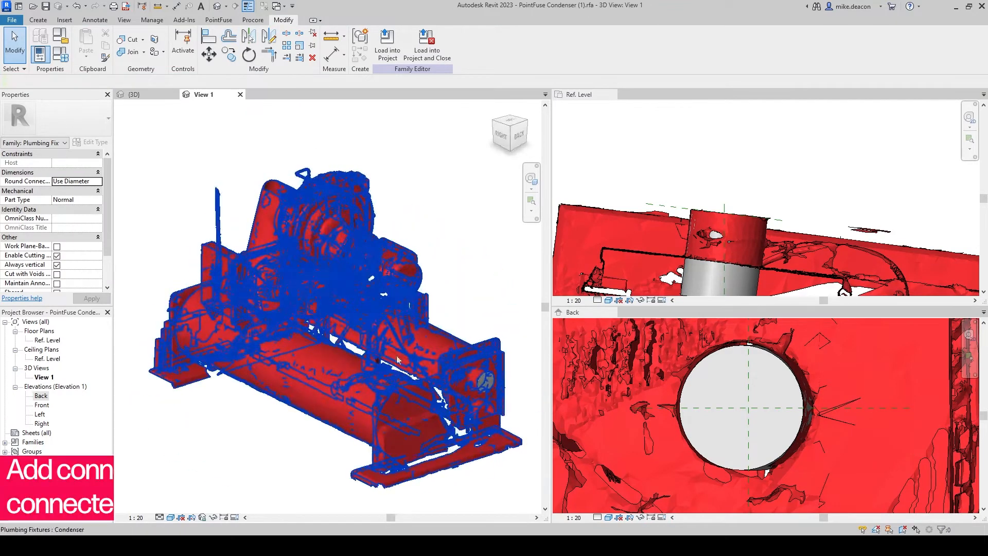
- Place a hydronic supply pipe connector on the condenser's circular outlet face
click(37, 20)
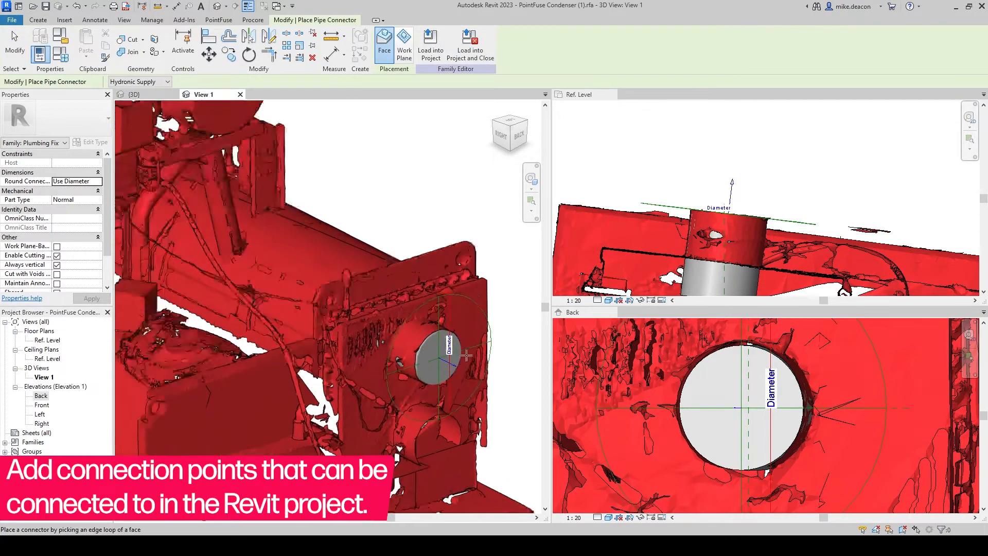
click(435, 356)
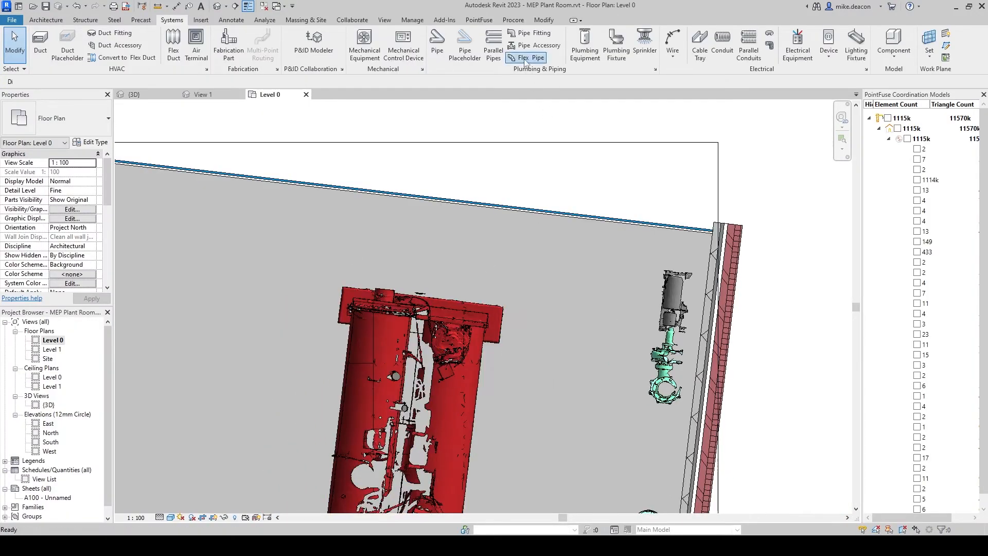
- Route a 150 mm hydronic supply flex pipe to the condenser and finish the run
click(534, 57)
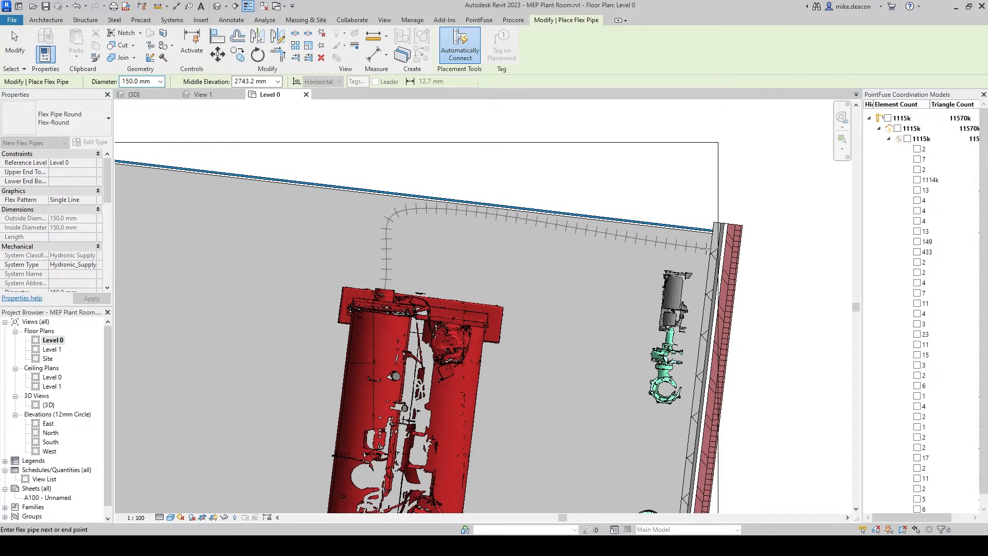
right_click(718, 252)
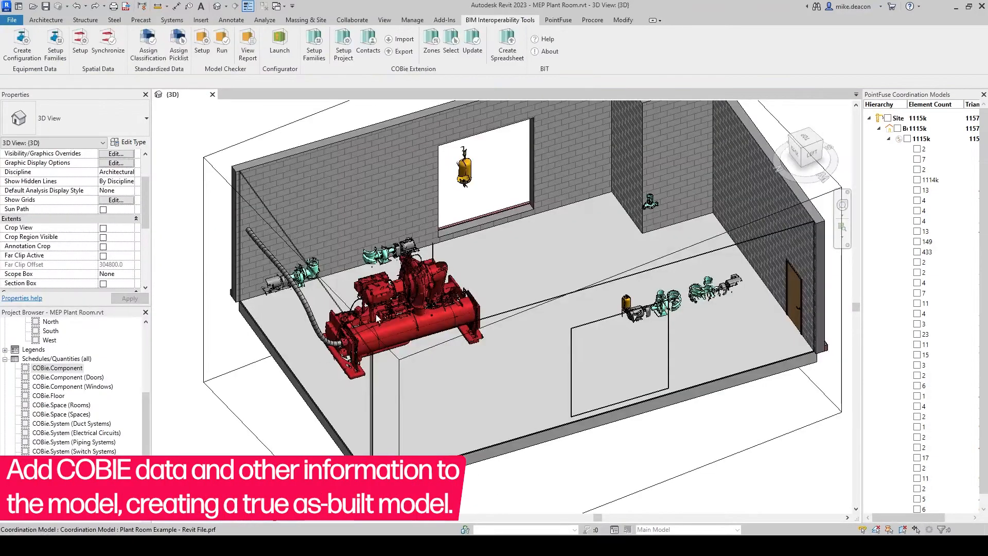
- Enter EGR234 as the condenser's COBie.Component.TagNumber
click(391, 296)
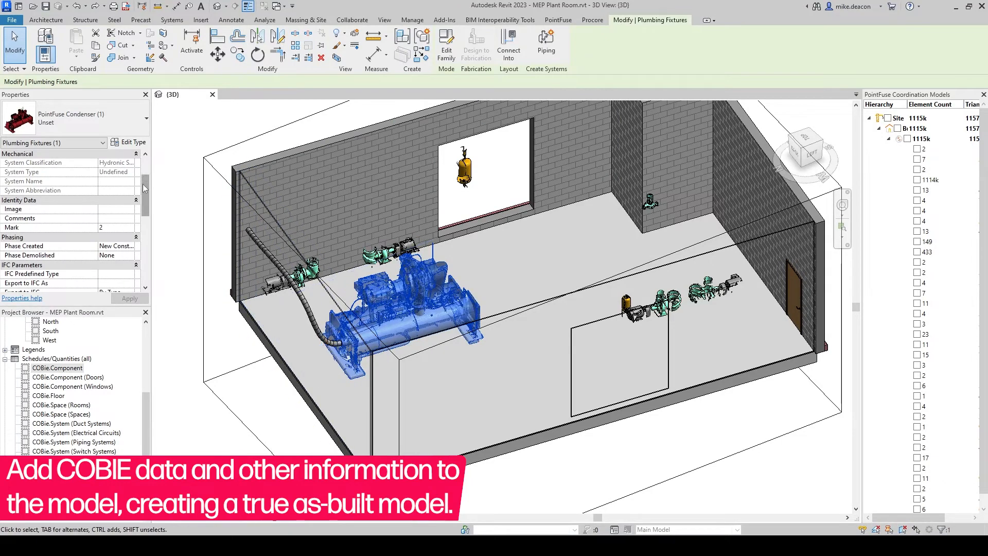
scroll(down, 3)
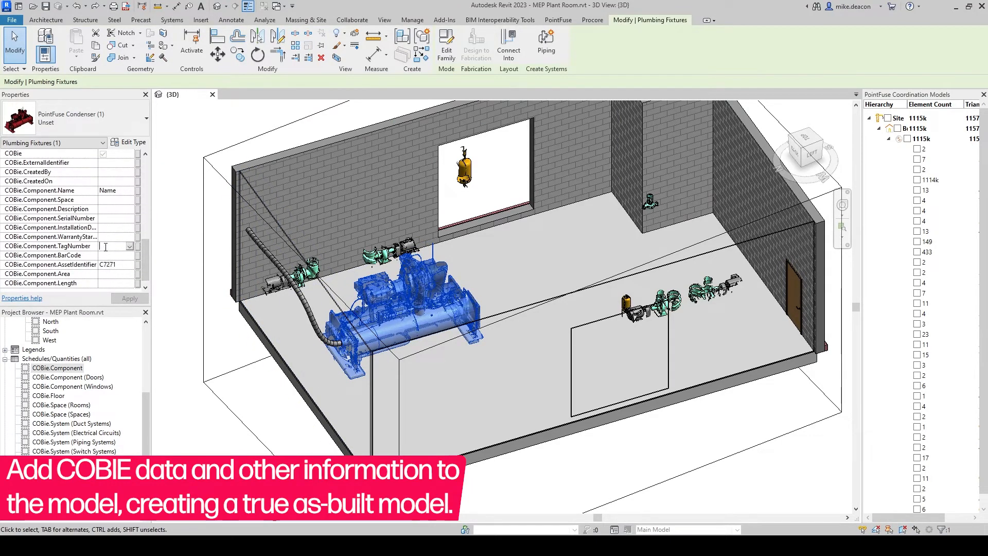
text(EGR234)
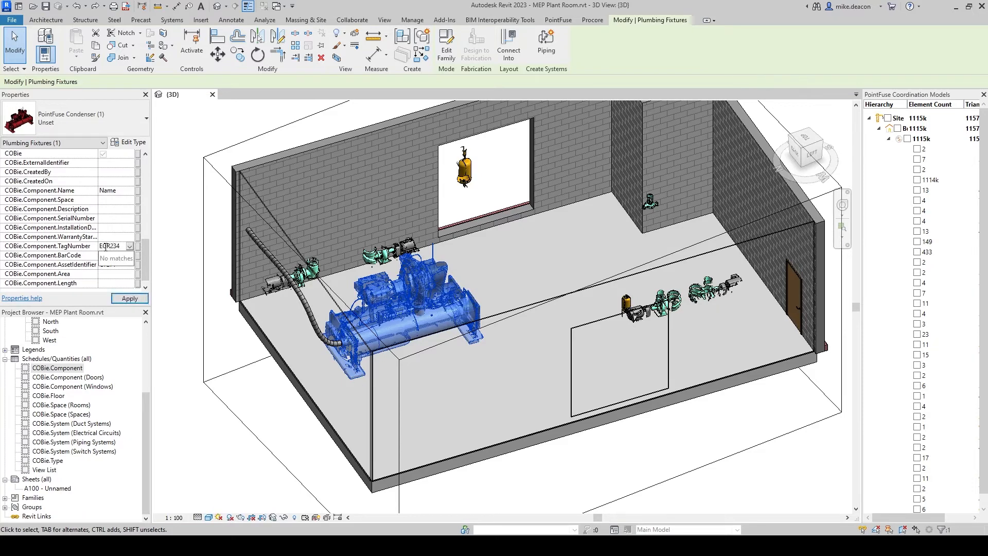